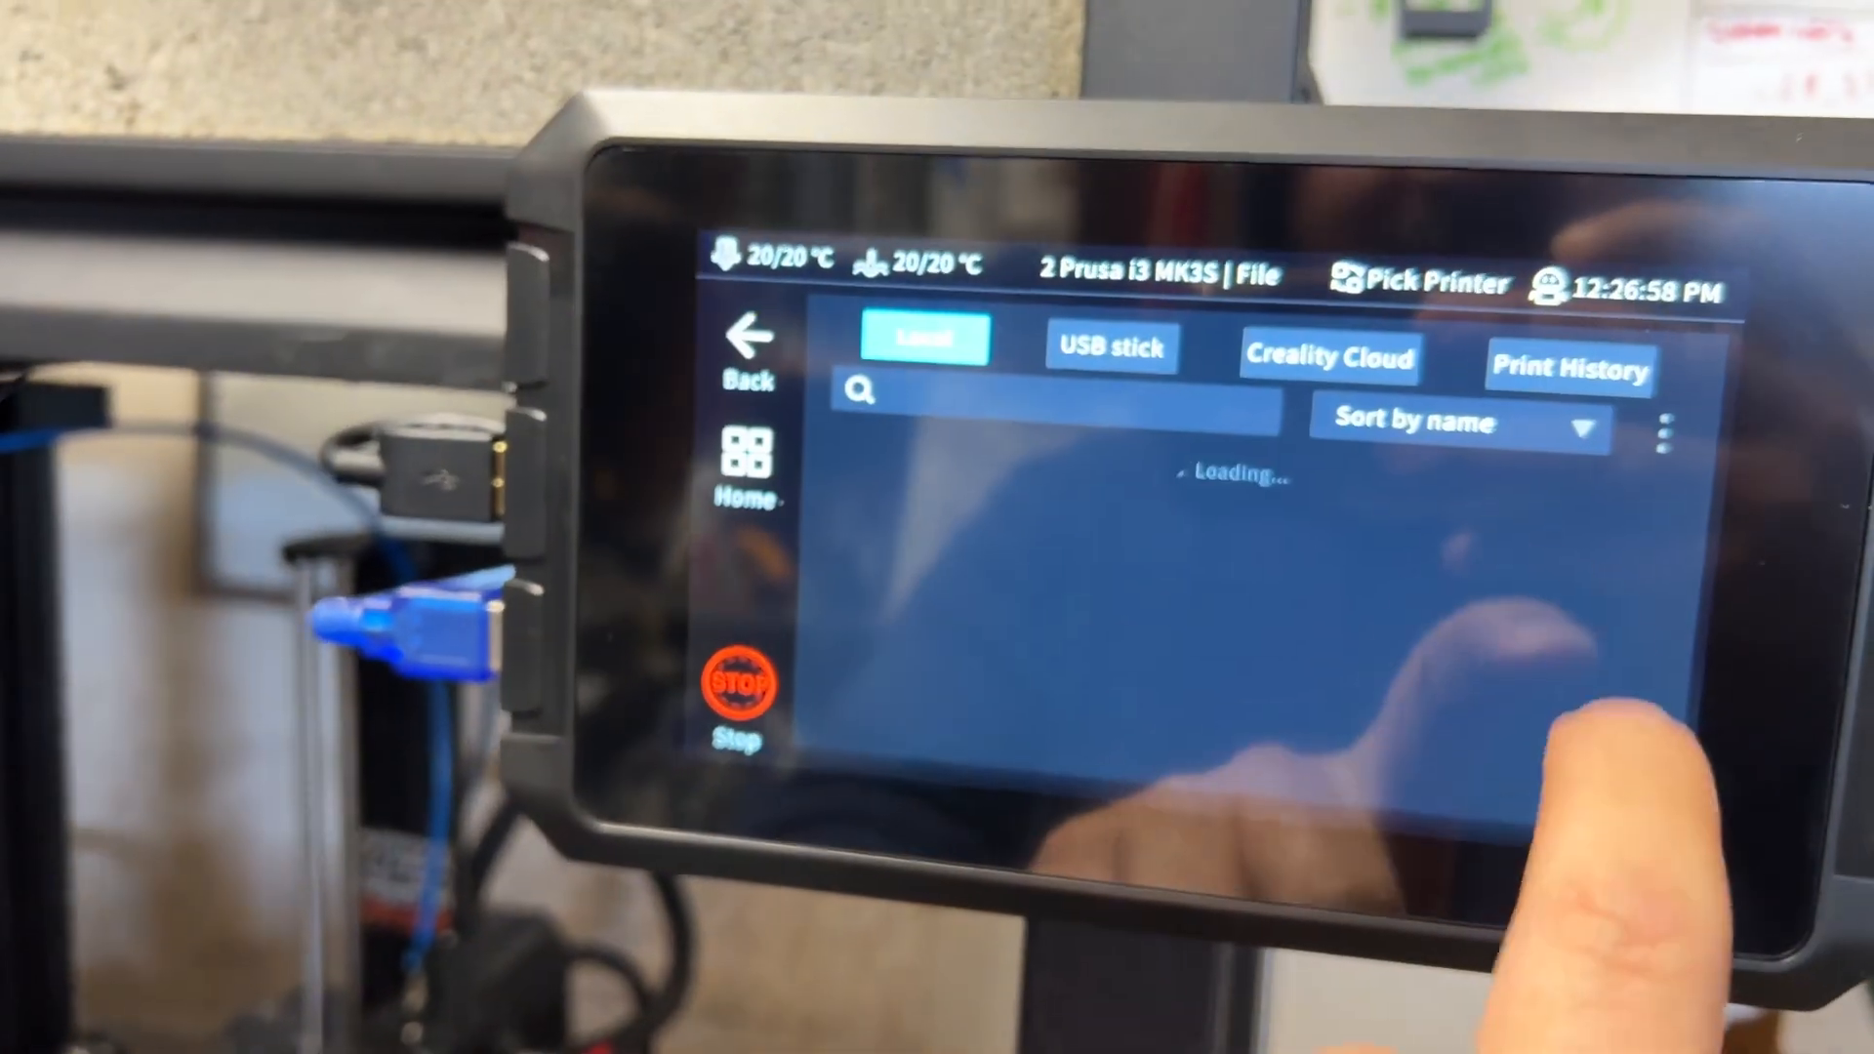
Show the Prusa i3 MK3S print history with start/end times, durations and success or failure results.
click(1565, 367)
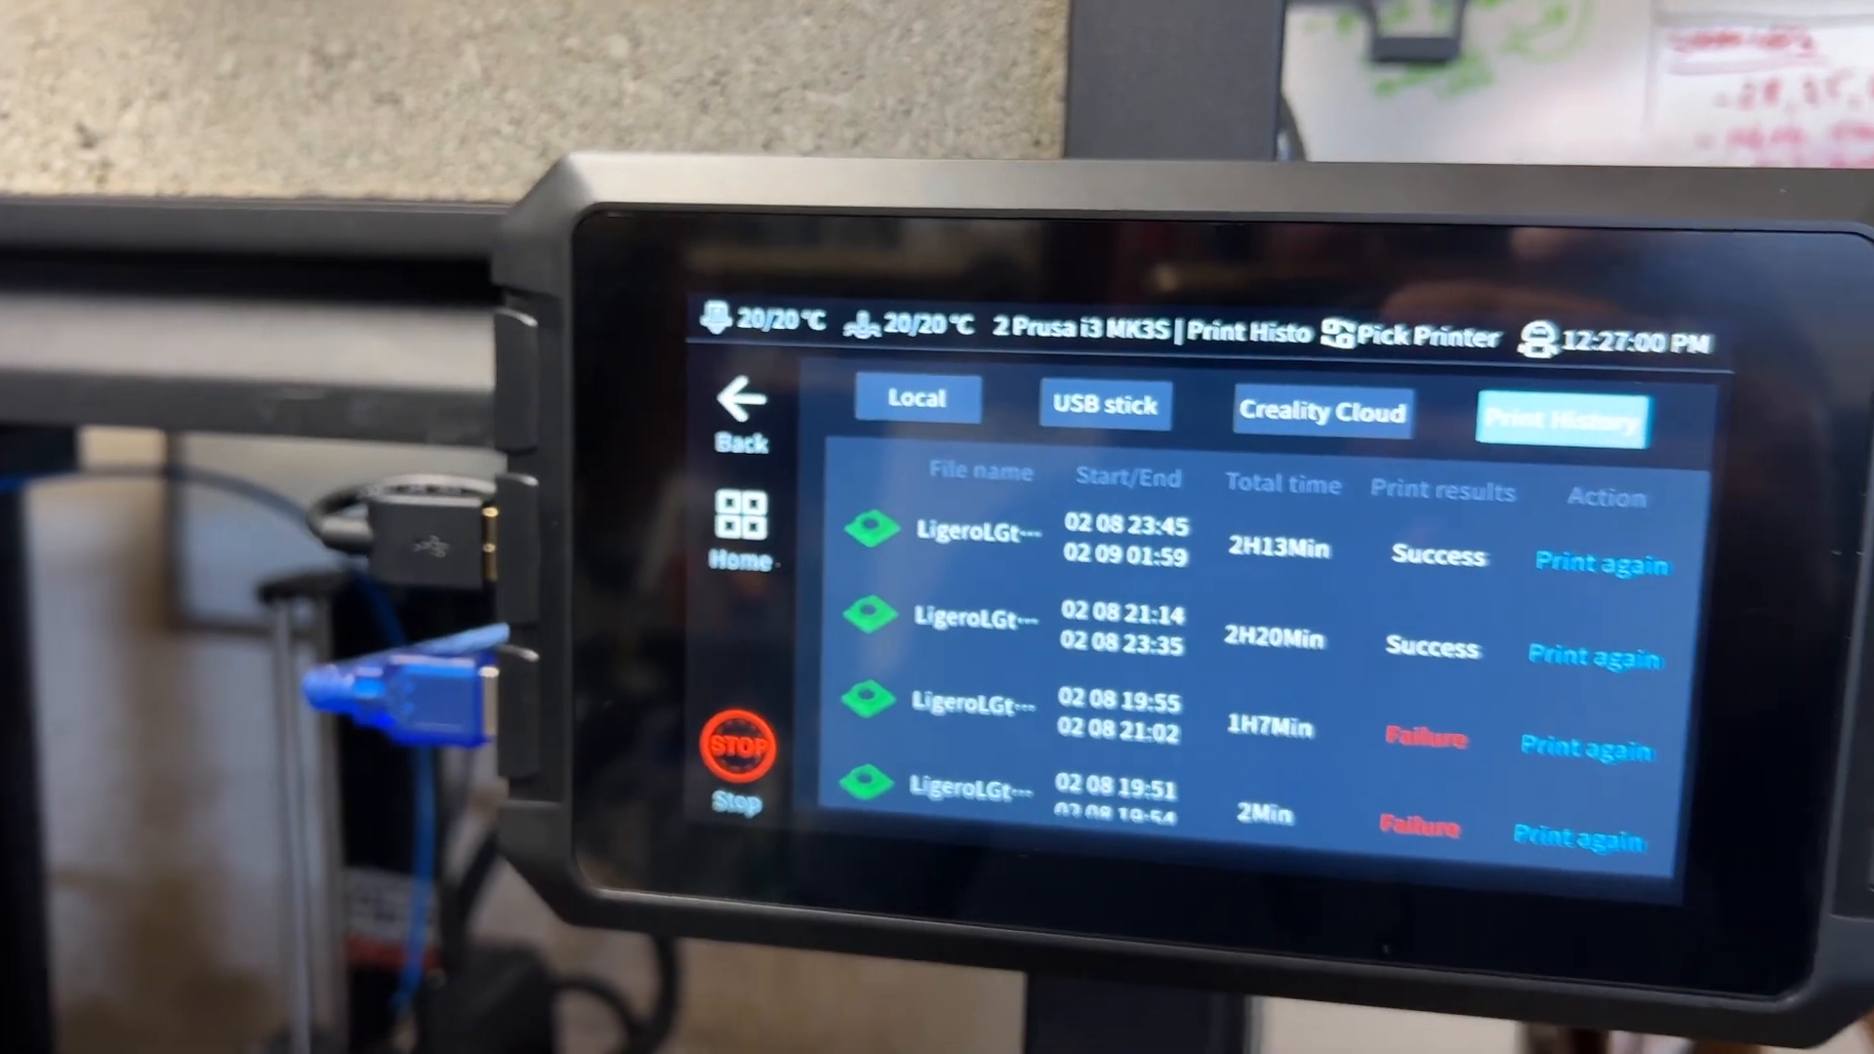